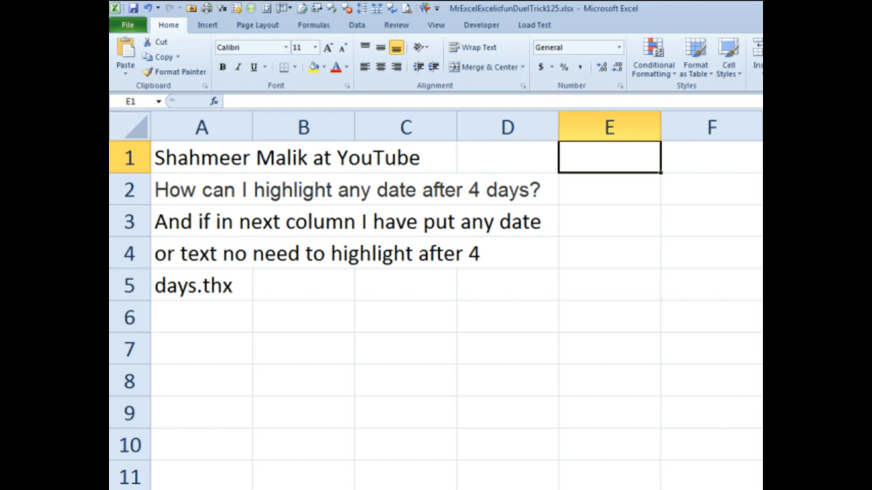
mouse_move(415, 444)
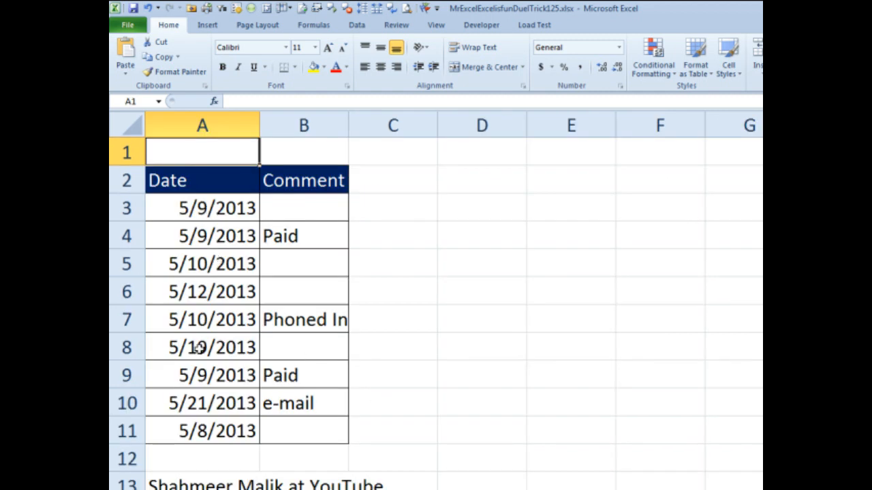
mouse_move(328, 214)
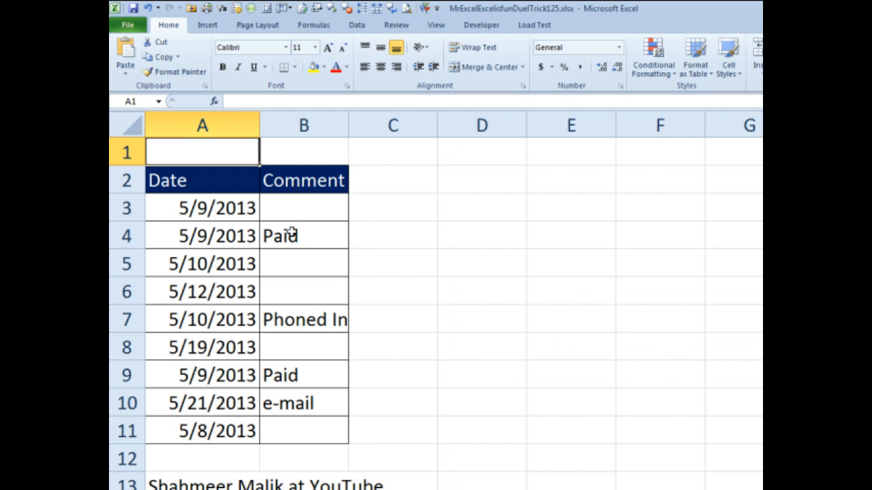
mouse_move(296, 342)
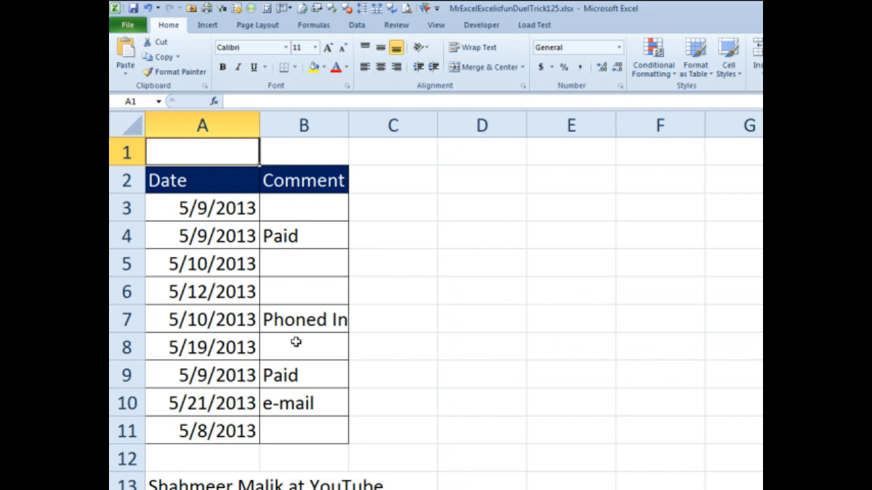
mouse_move(235, 230)
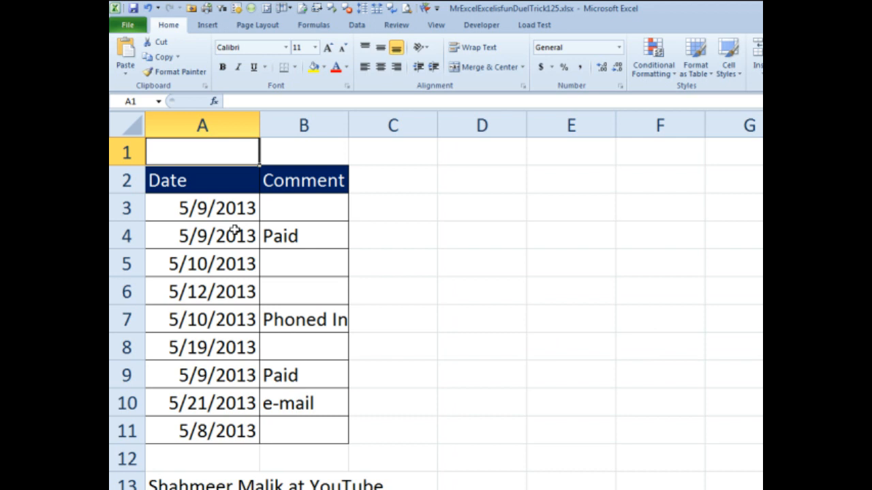
Step: Select the dates in A3:A11 and start a new formatting rule
drag(201, 208, 202, 403)
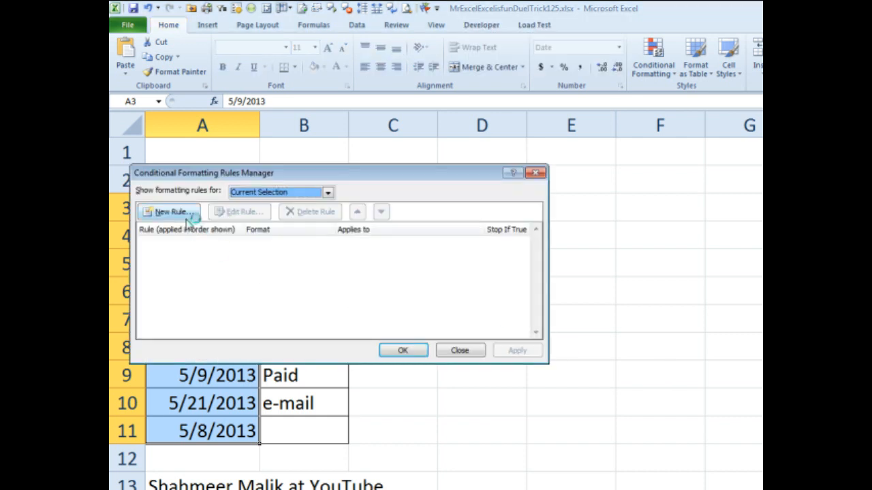
click(170, 212)
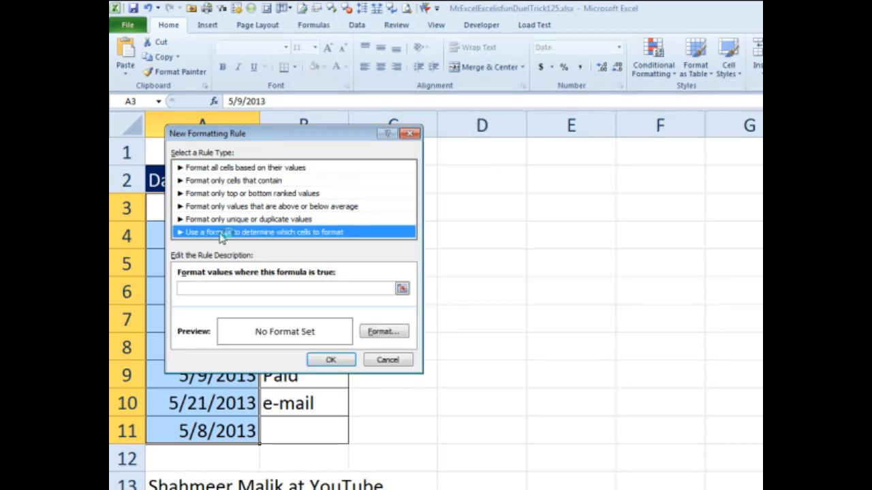
drag(207, 133, 406, 135)
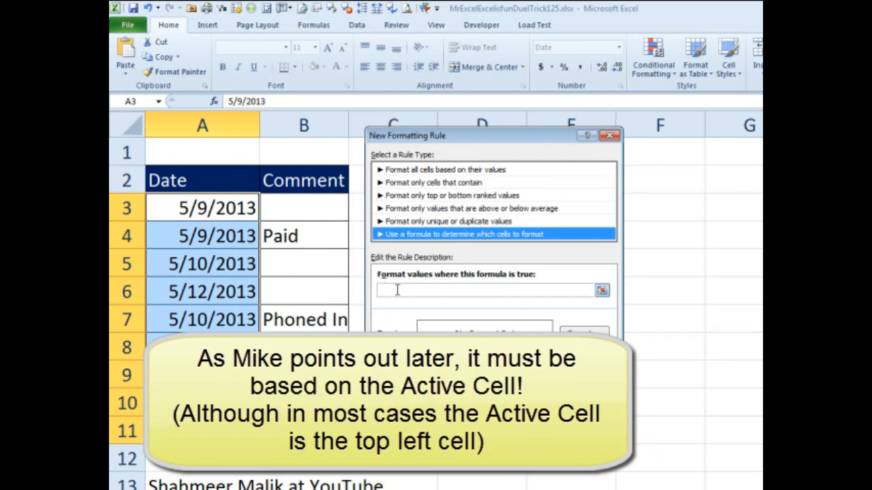
Step: Enter the rule formula =AND((TODAY()-A3)>4,ISBLANK(B3))
text(=AND(()
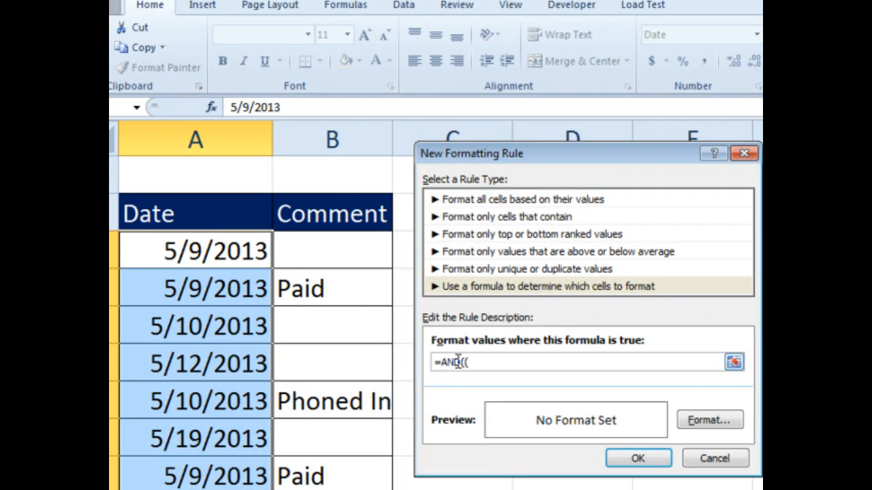
text(TODAY())
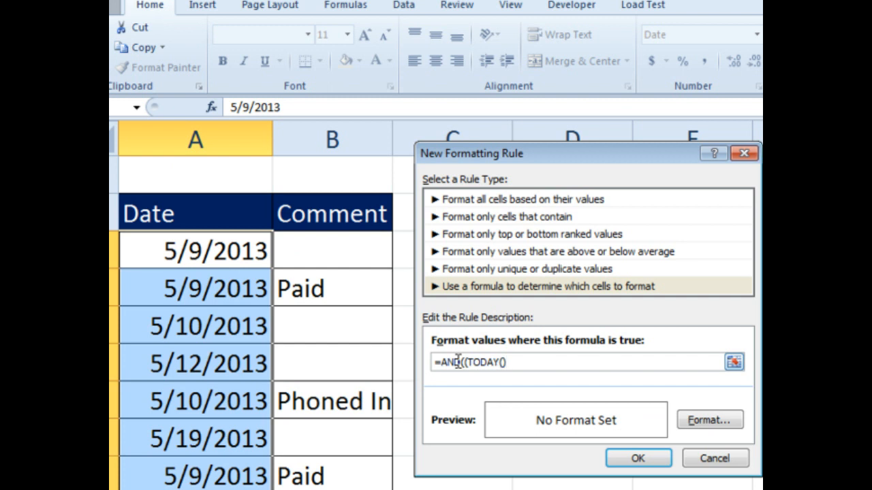
text(-A3)
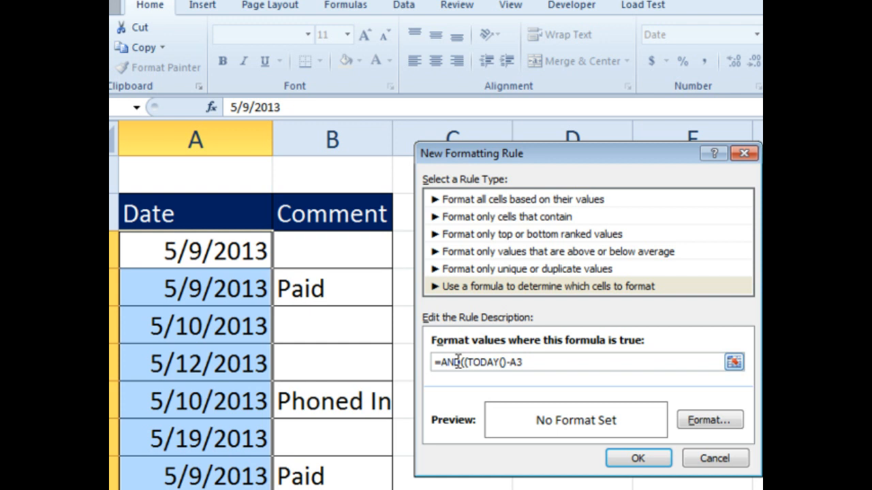
text(>)
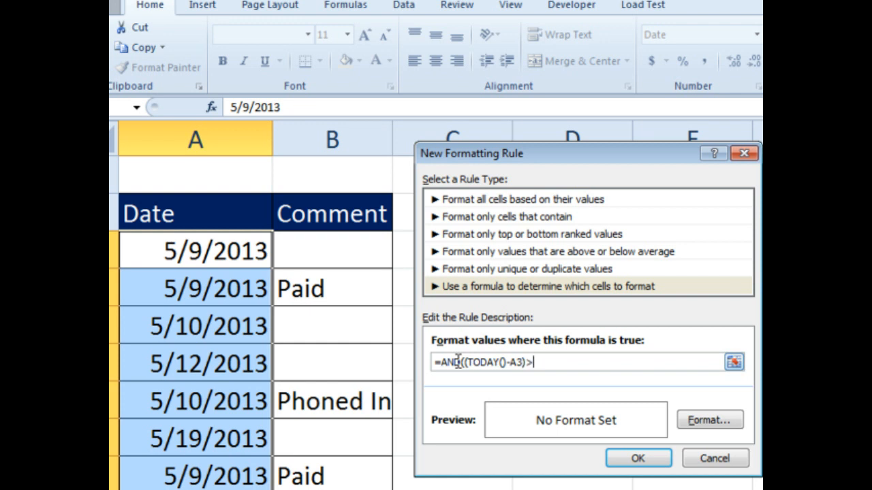
text(4)
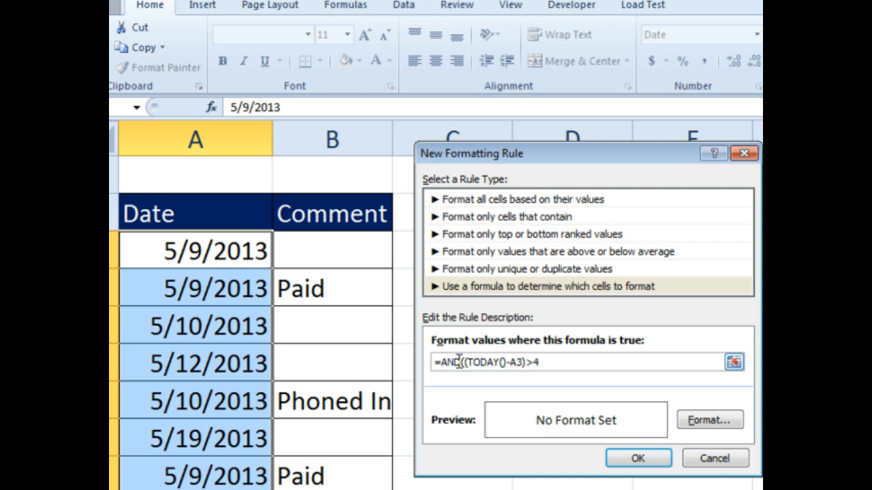
text(,)
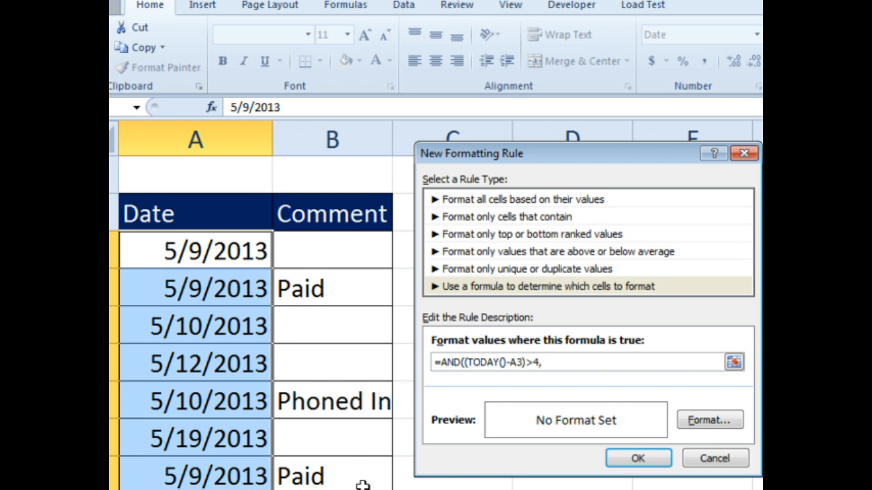
text(ISBLANK()
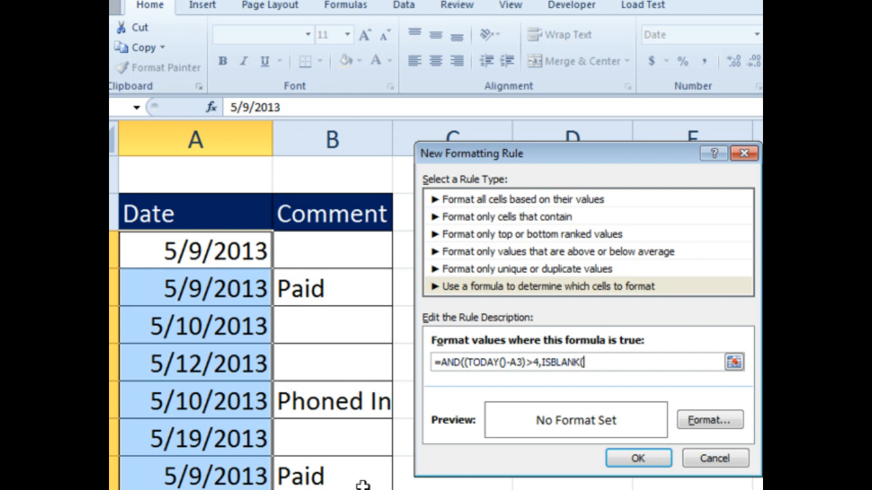
text(B3)
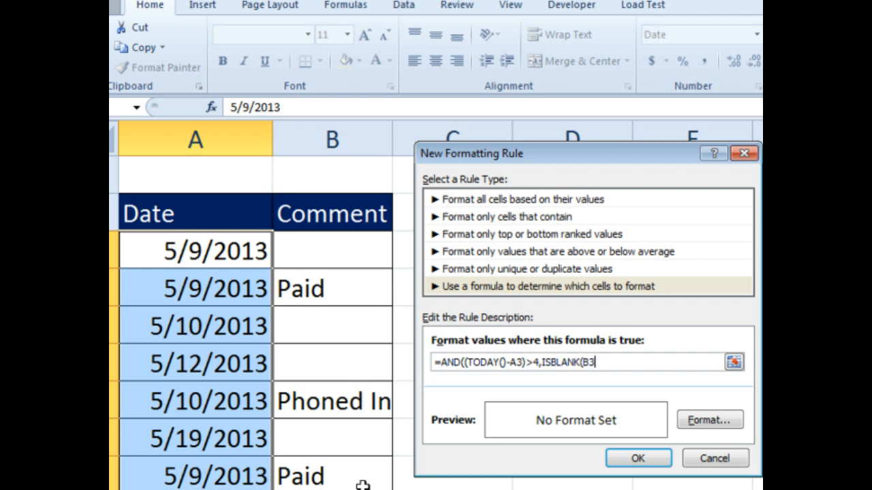
text()))
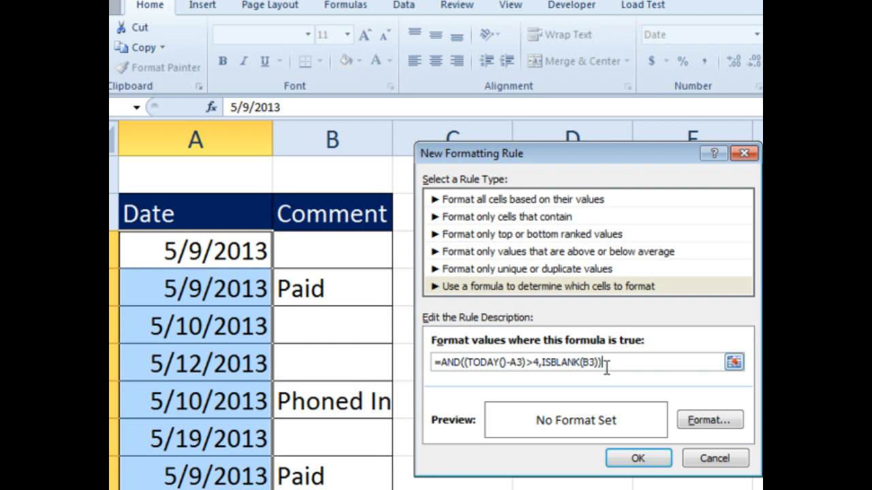
mouse_move(548, 376)
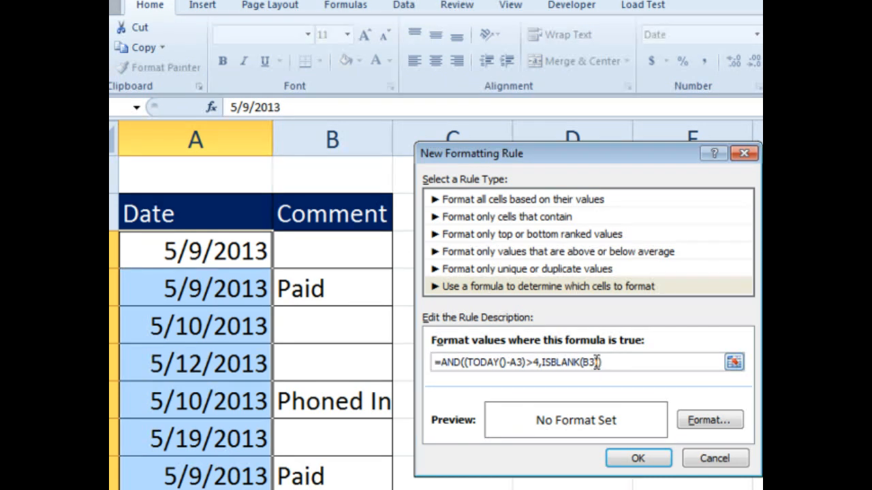
Step: Set the rule's format to a yellow fill and apply it
click(708, 420)
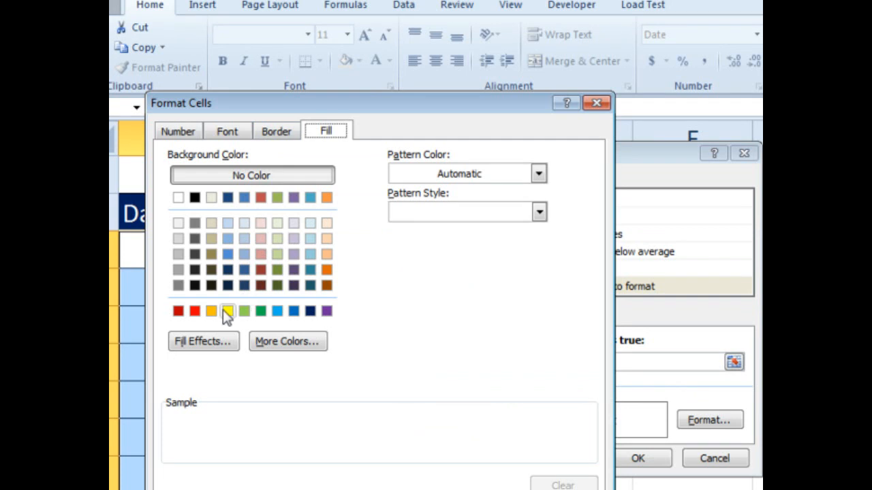
click(227, 311)
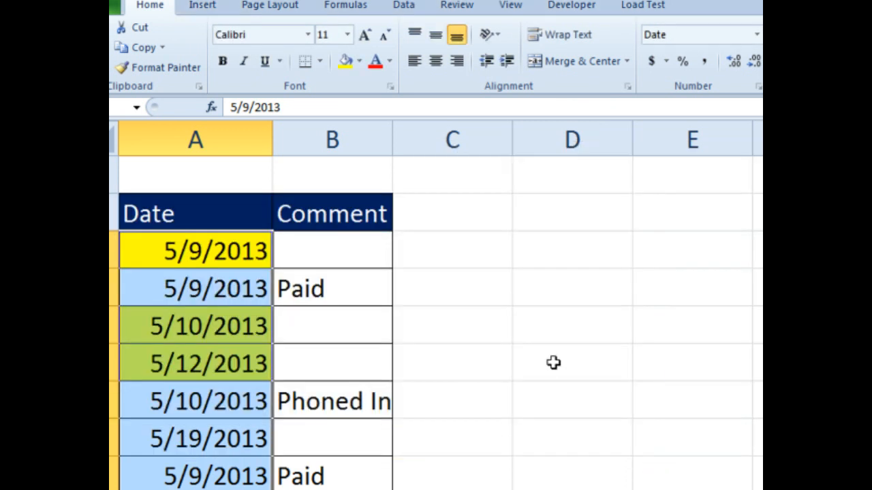
mouse_move(187, 452)
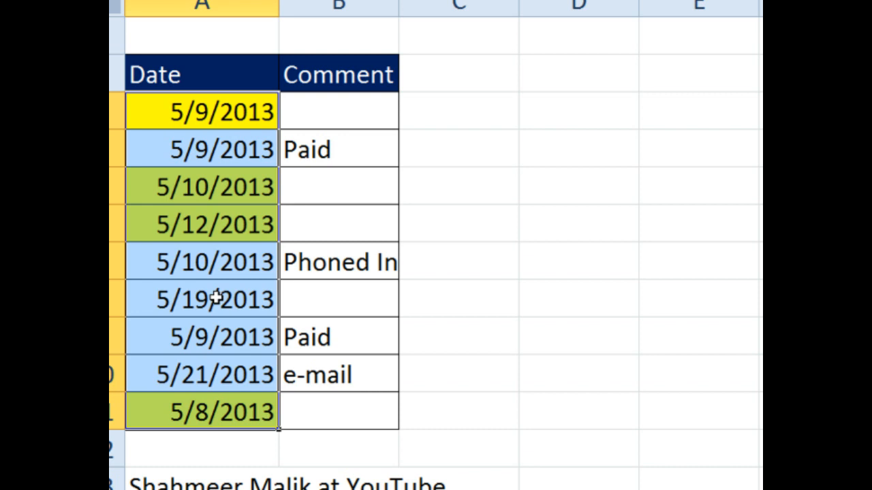
click(339, 186)
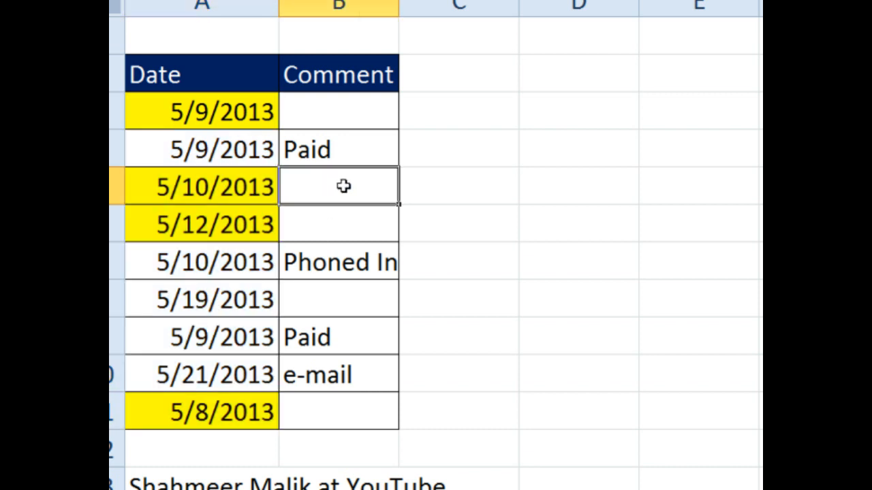
text(Paid)
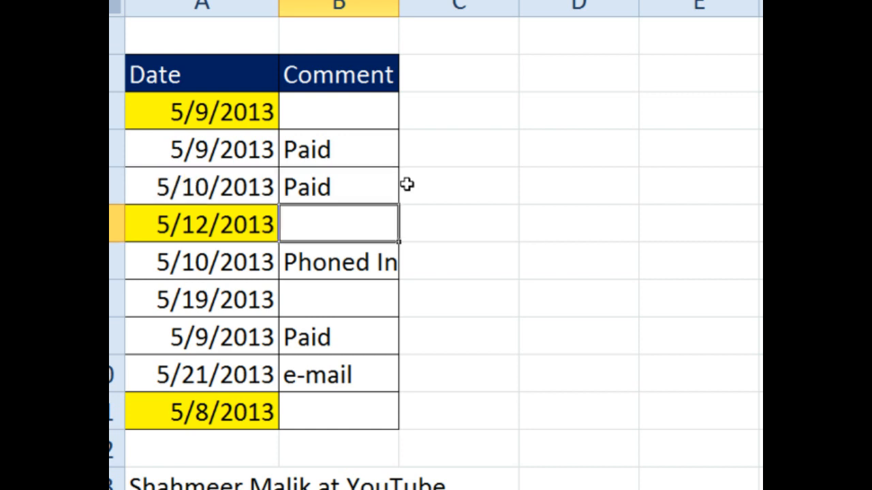
mouse_move(307, 189)
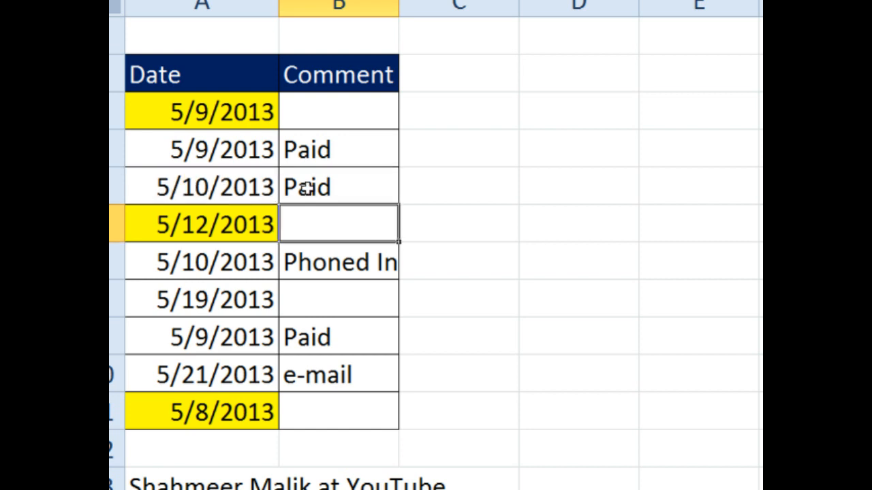
mouse_move(317, 188)
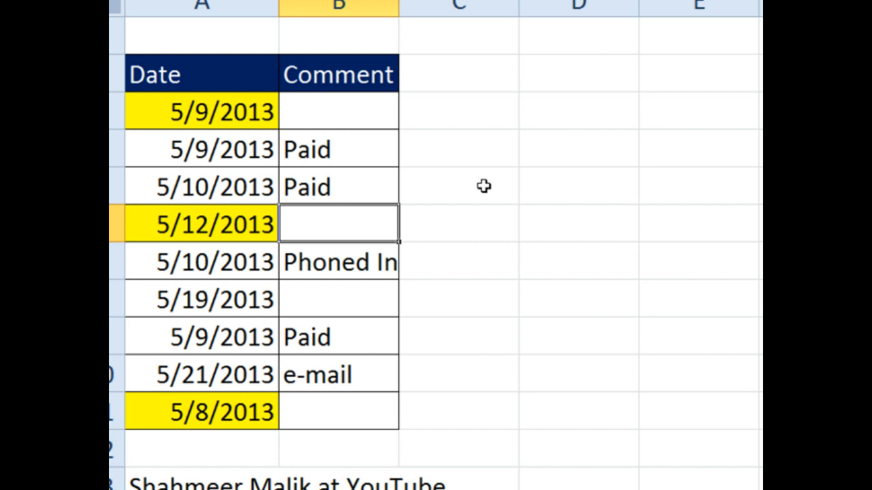
mouse_move(489, 186)
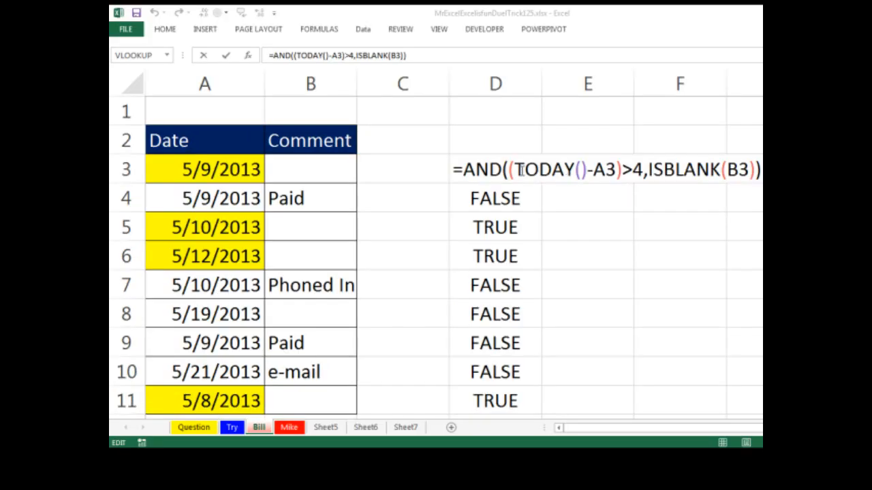
Step: Evaluate TODAY()-A3 in D3's formula to 13, then restore TODAY()-A3
click(494, 170)
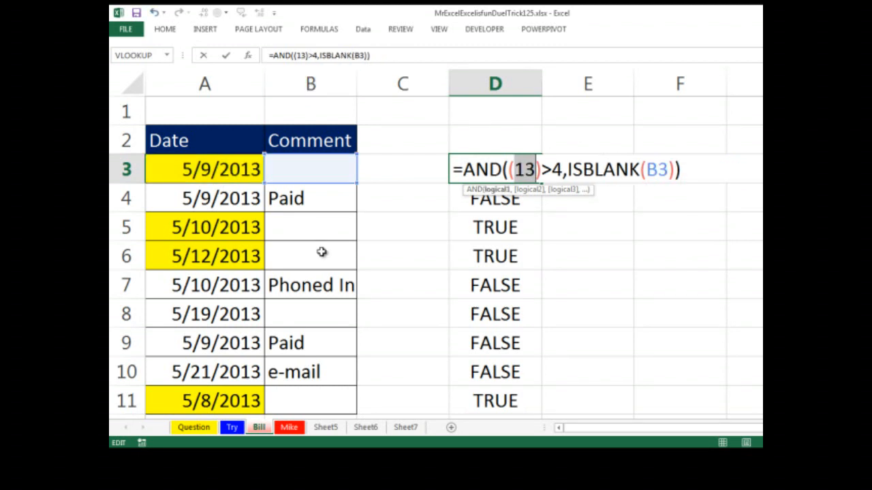
mouse_move(346, 260)
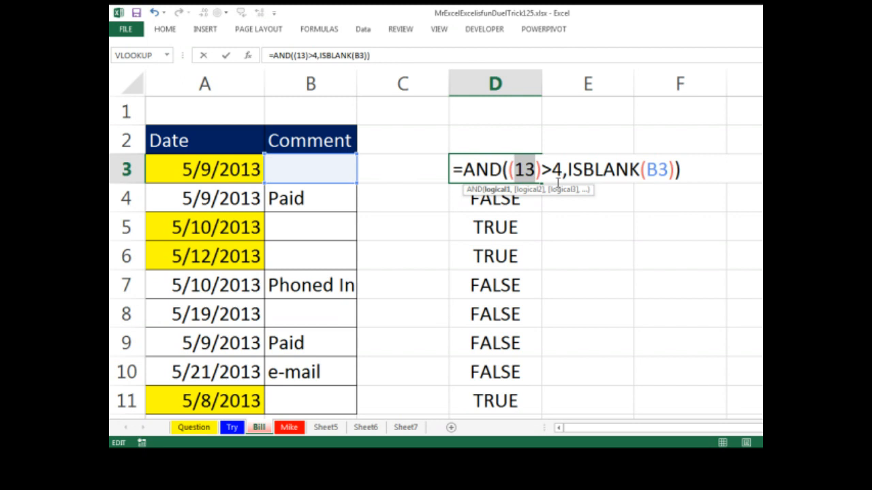
text(TODAY()-A3)
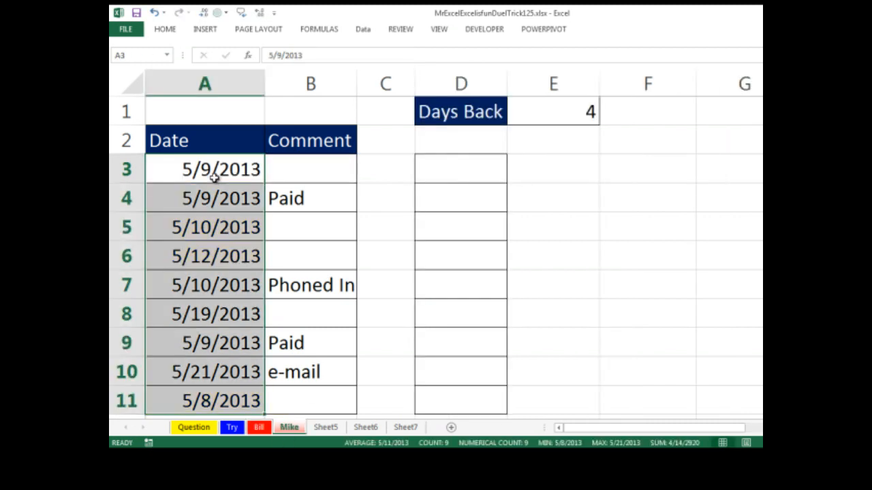
mouse_move(225, 401)
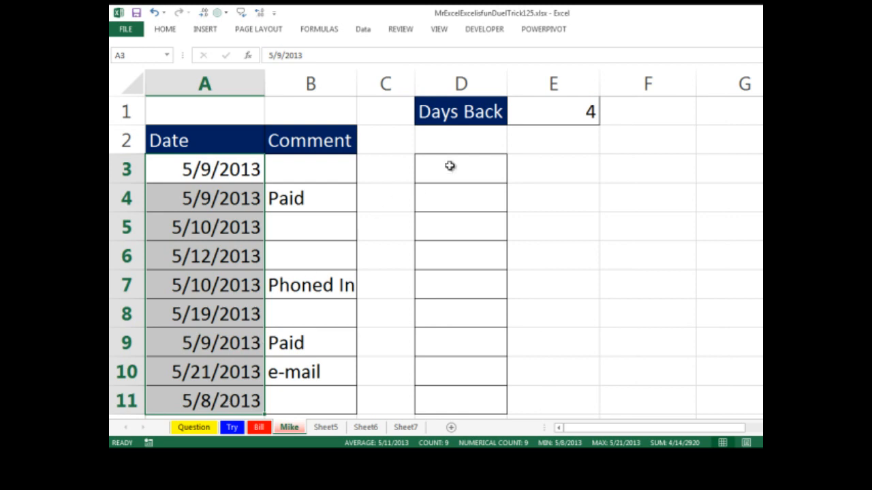
Step: Select D3:D11 and begin =AND(A3<=TODAY()-$E$1 using the Days Back cell
drag(460, 168, 460, 401)
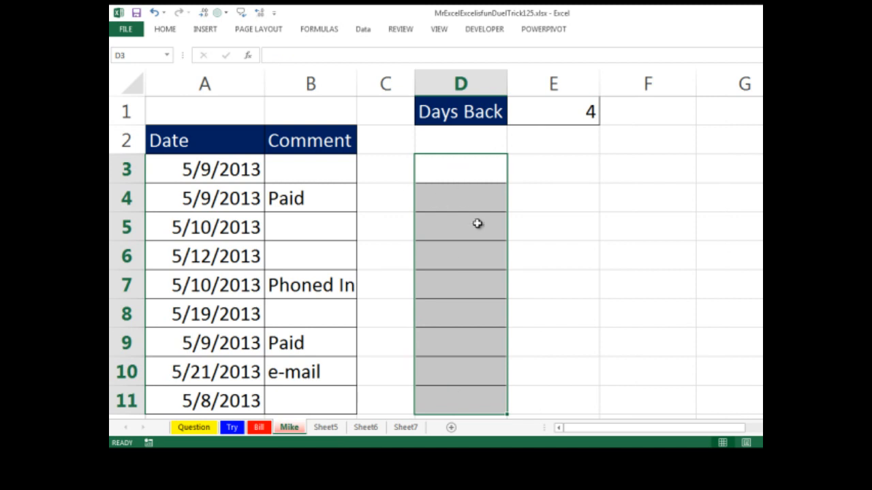
mouse_move(450, 169)
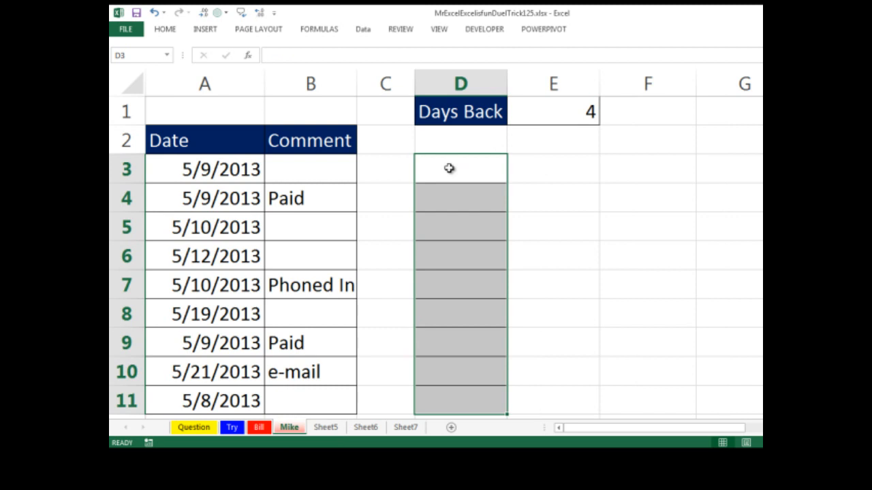
text(=)
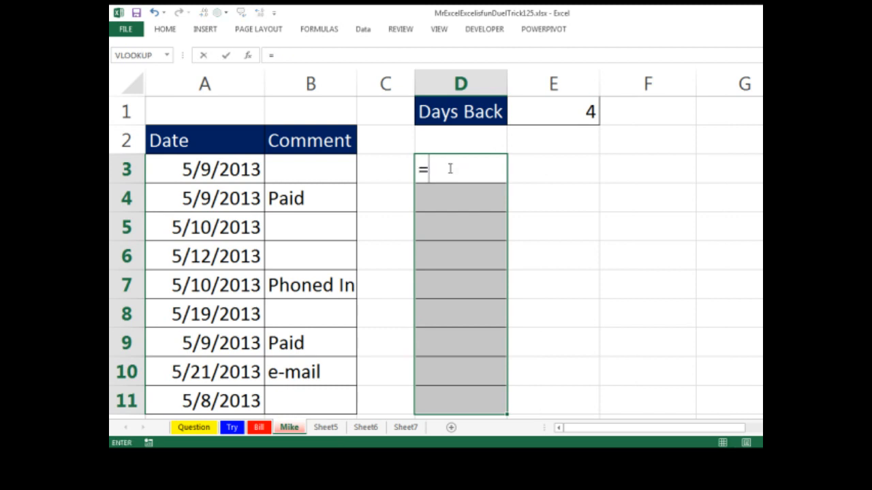
text(AND()
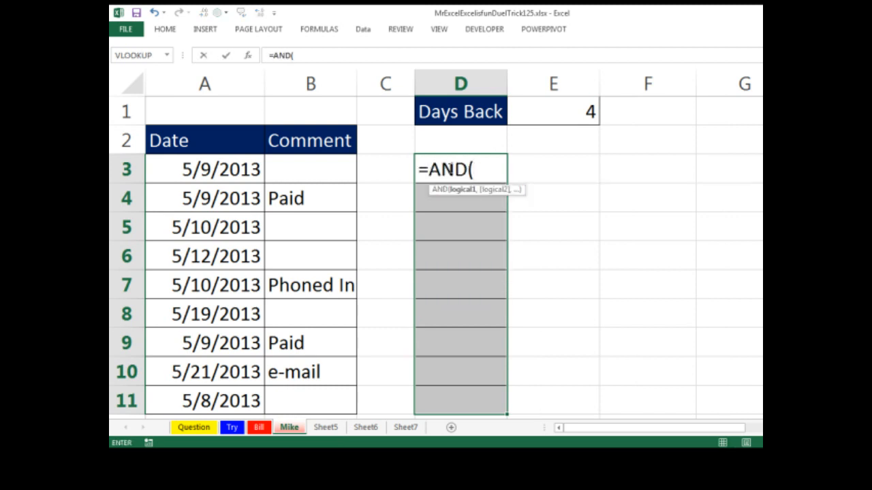
click(204, 169)
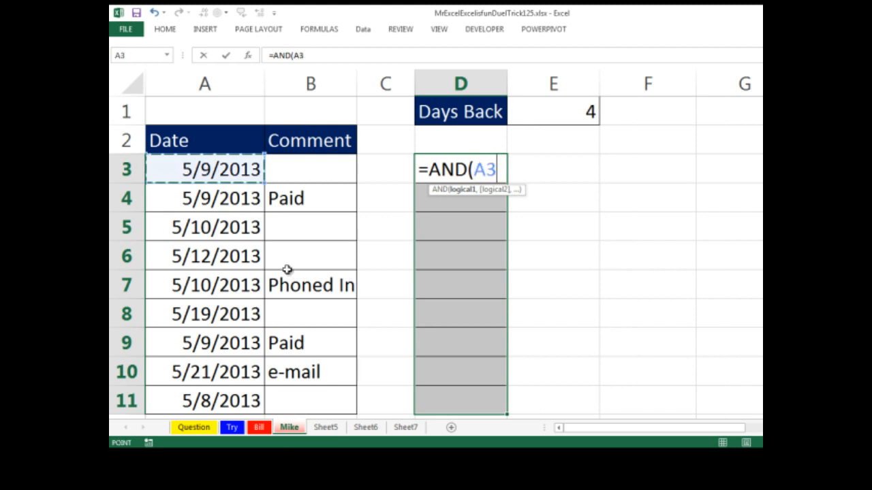
text(<)
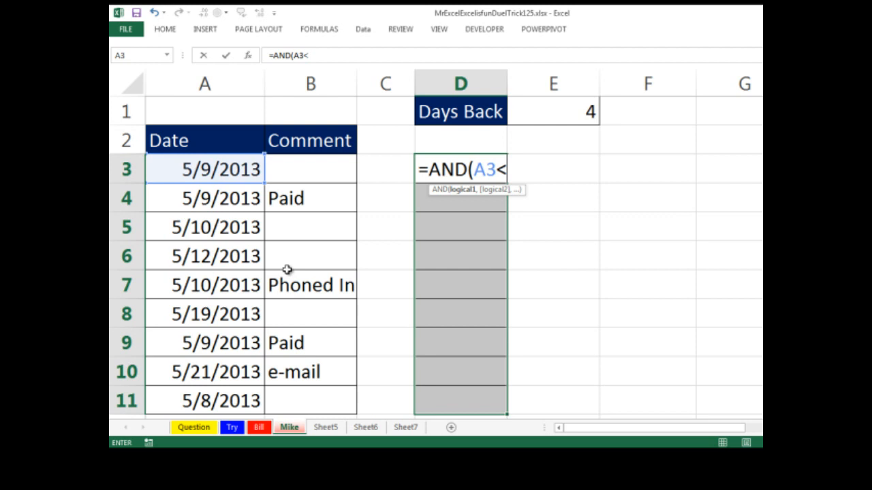
text(<=today)
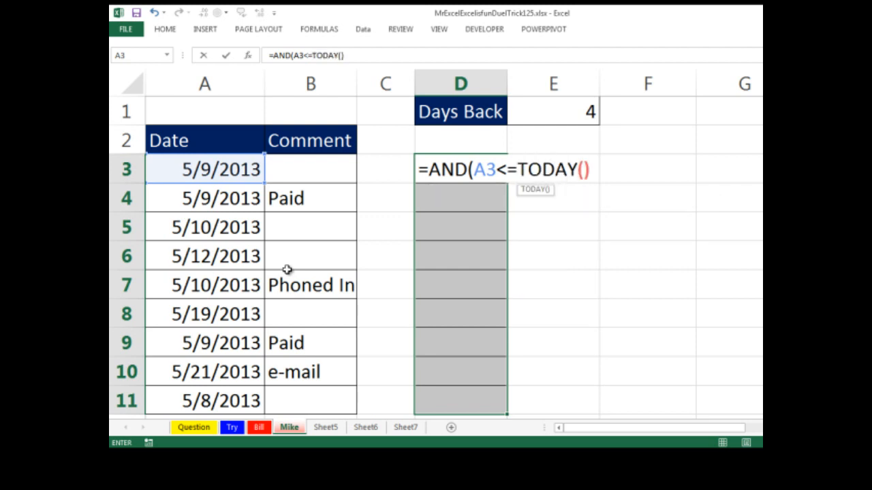
click(554, 111)
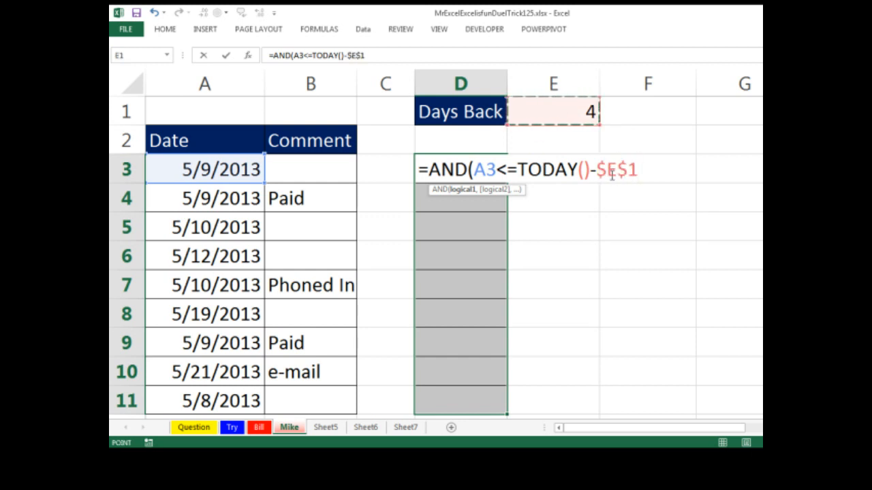
mouse_move(612, 195)
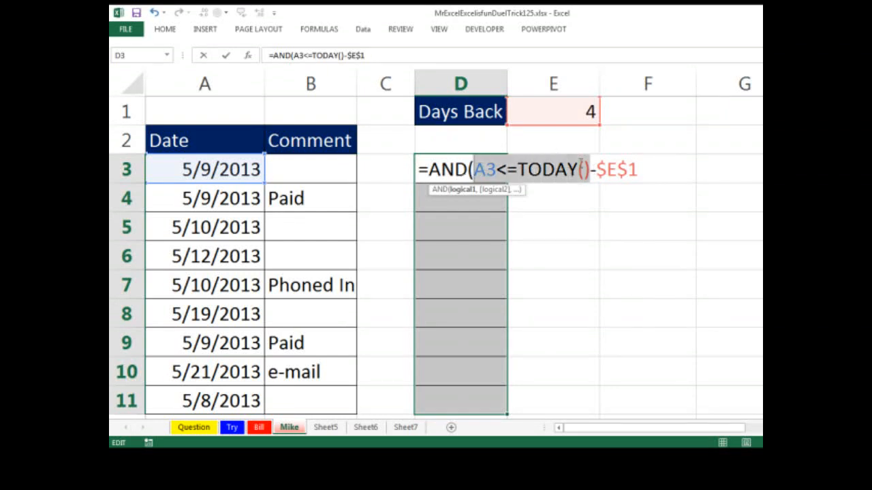
mouse_move(607, 153)
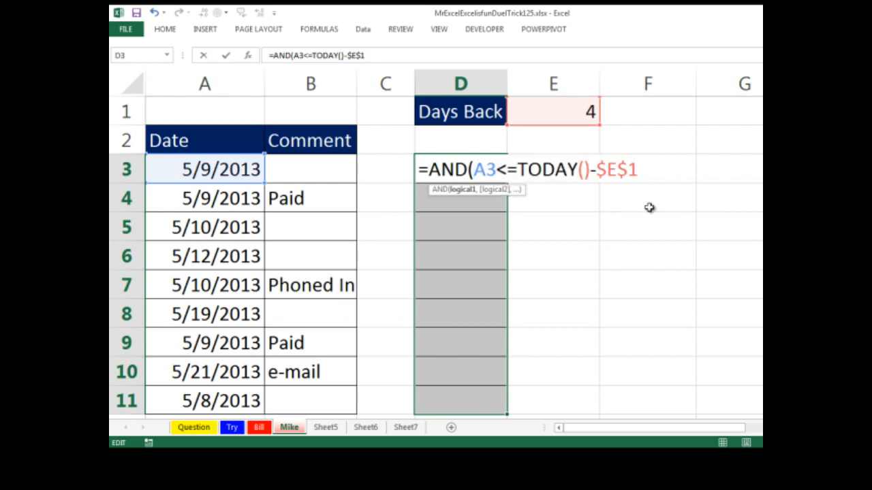
Step: Finish the formula with B3="" and close the AND parenthesis
text(,)
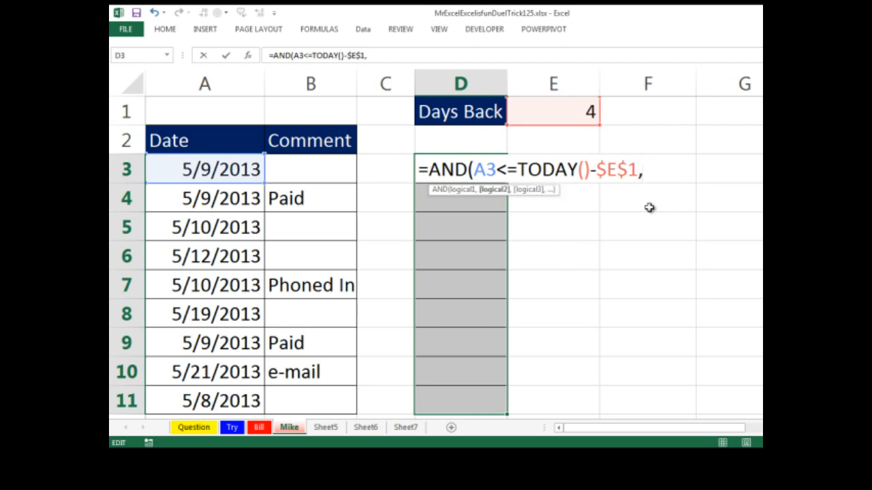
mouse_move(420, 202)
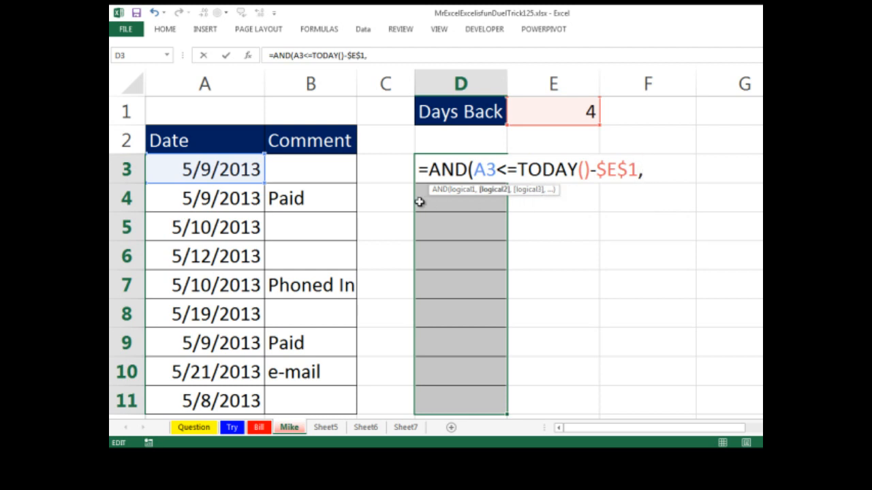
click(310, 169)
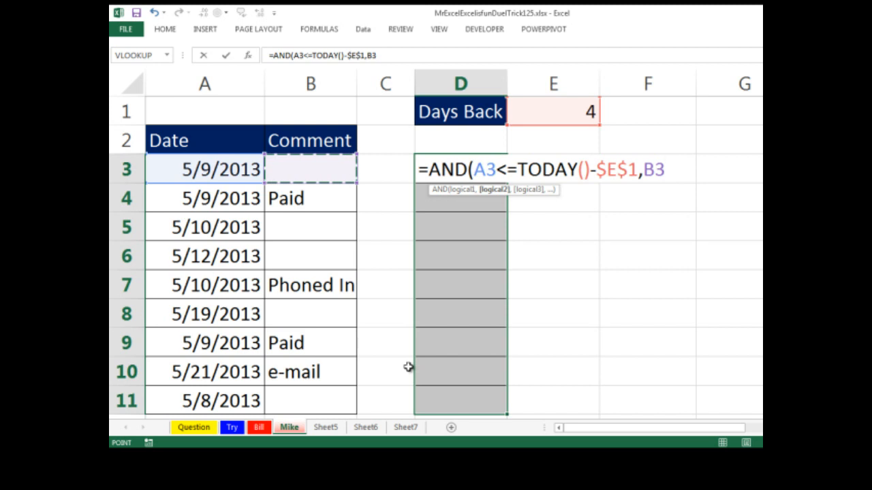
text(+)
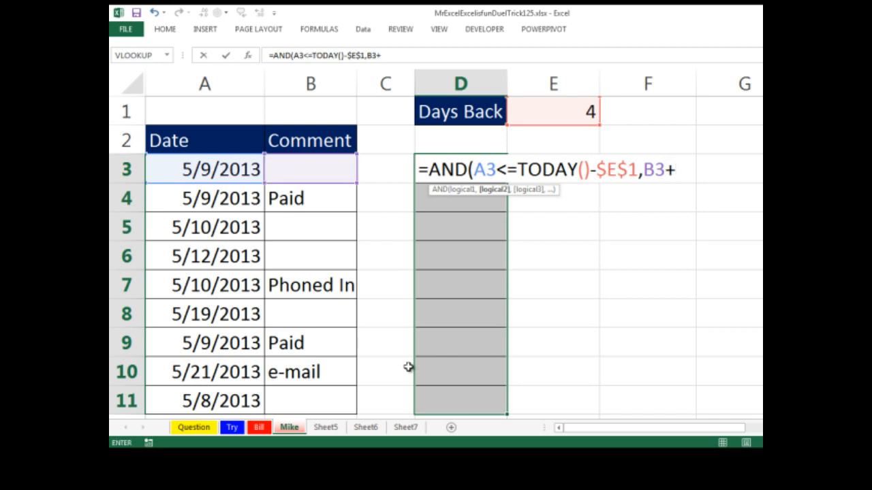
text(=)
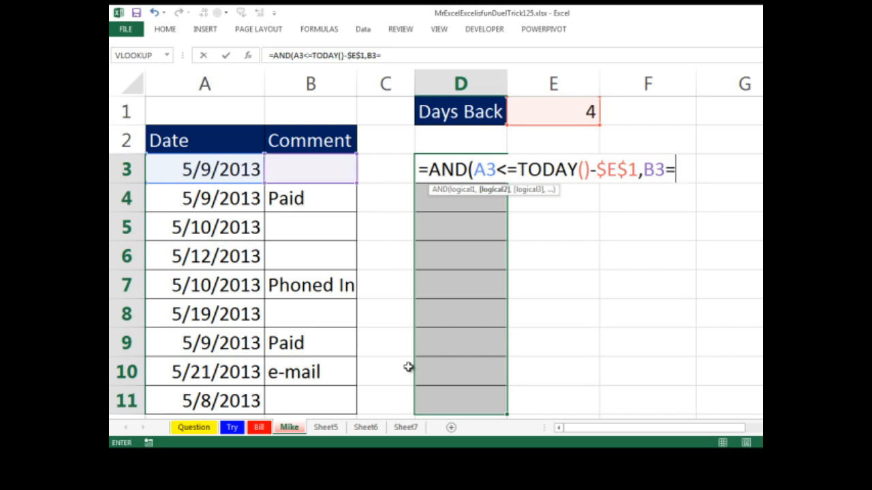
text("")
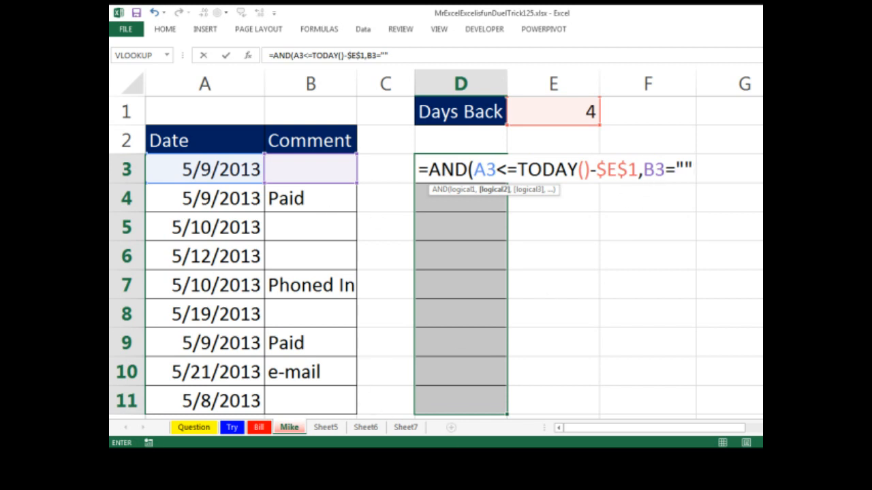
text())
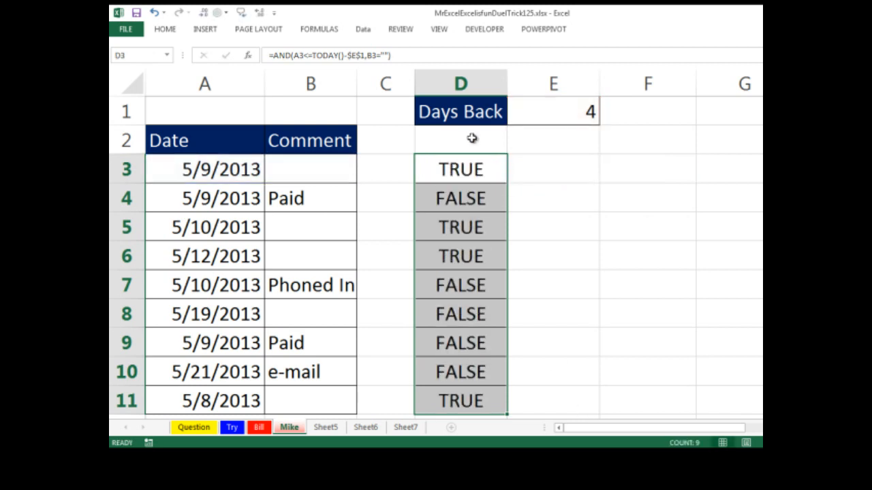
click(460, 401)
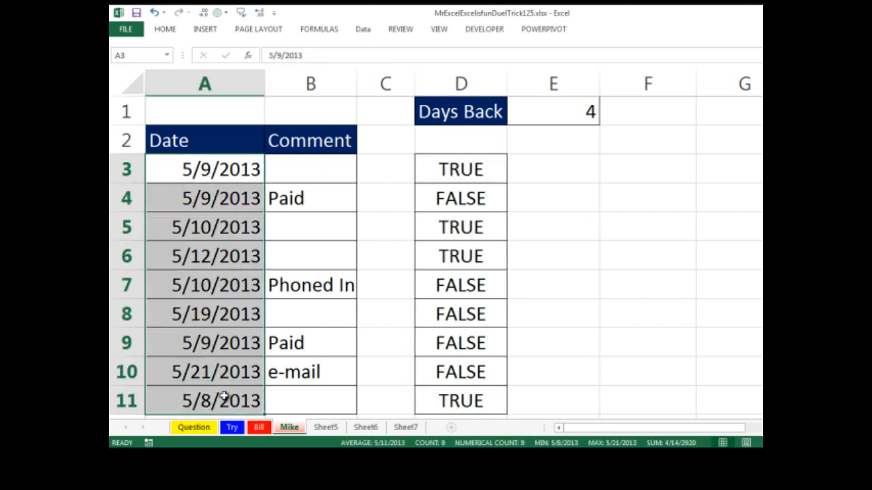
click(205, 256)
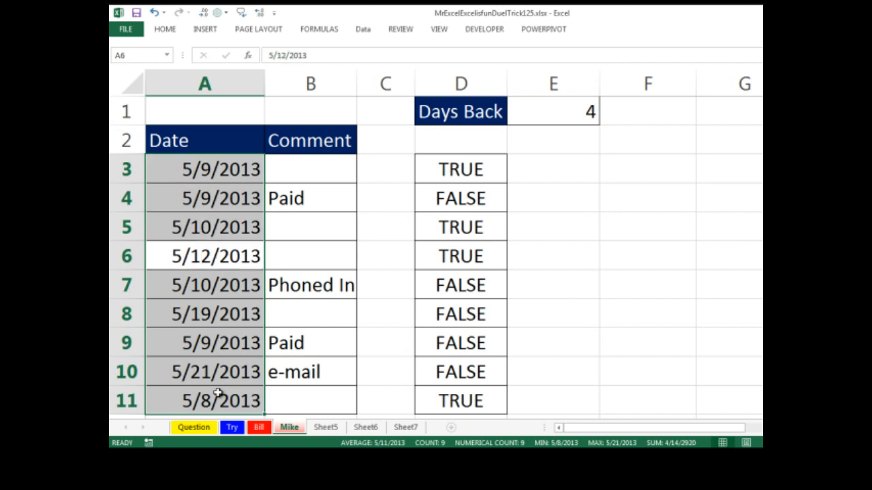
click(204, 313)
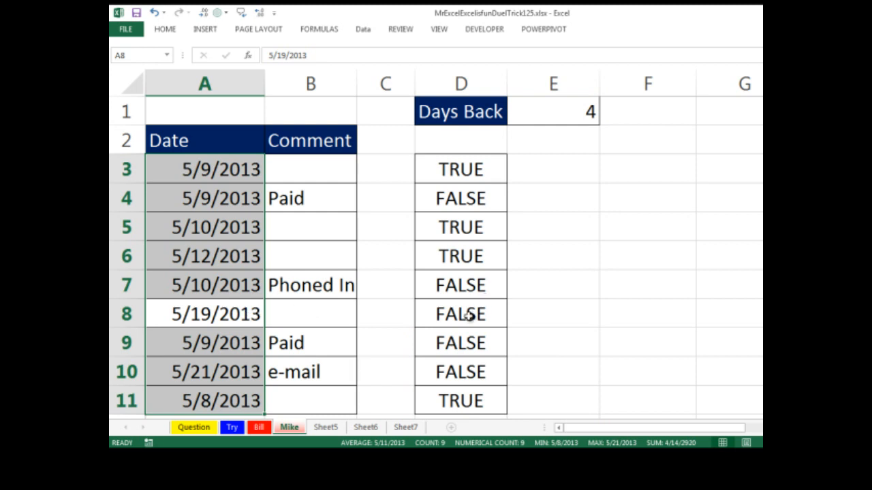
double_click(459, 314)
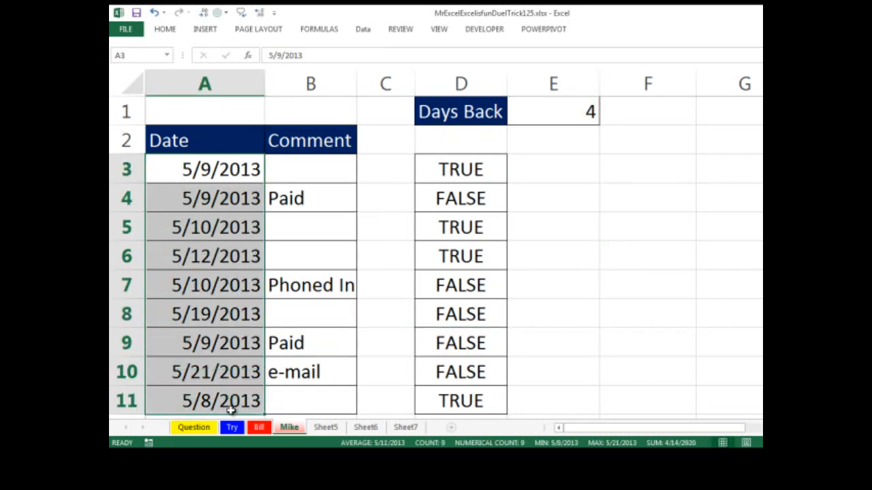
click(204, 314)
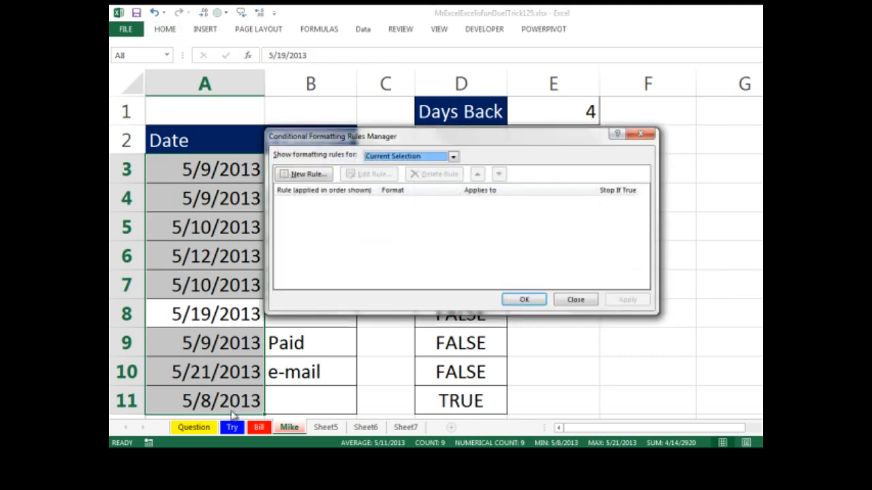
Step: Add a yellow-fill rule using =AND(A8<=TODAY()-$E$1,B8="") to the dates
click(304, 174)
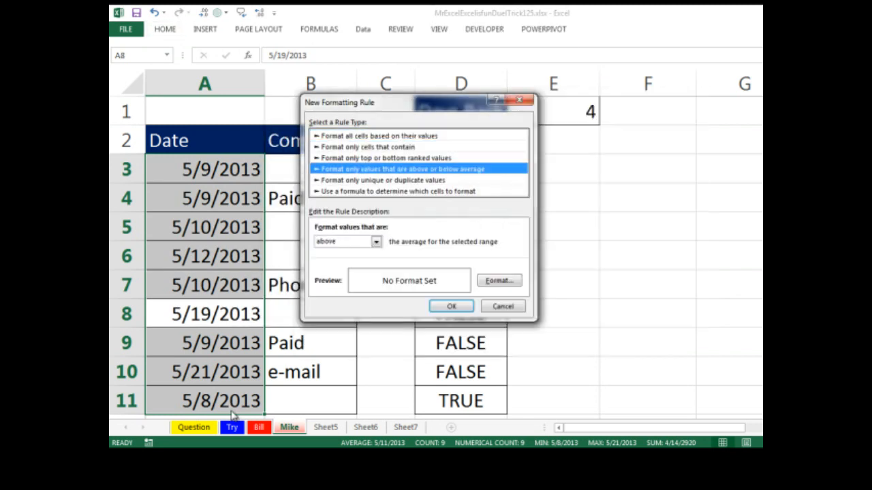
click(395, 191)
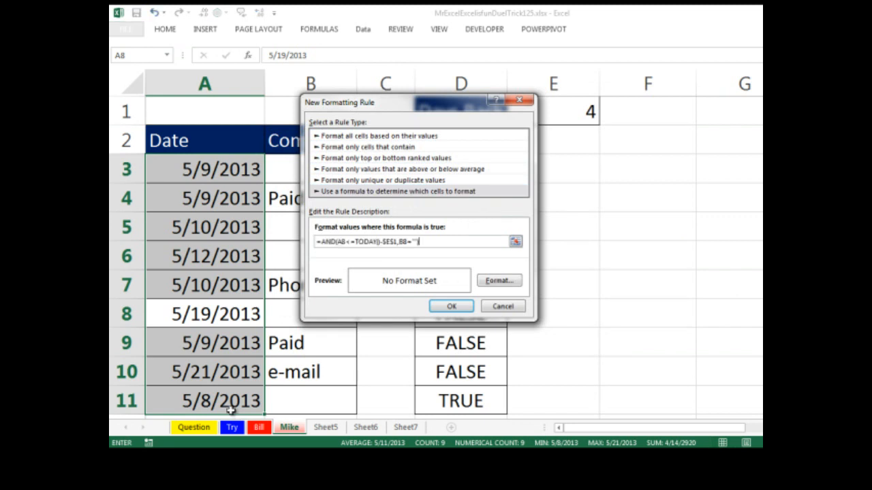
mouse_move(333, 257)
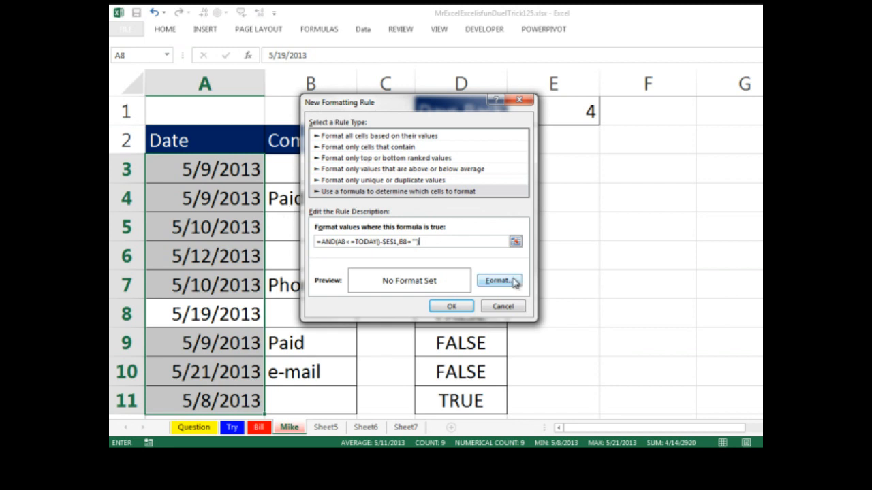
click(498, 280)
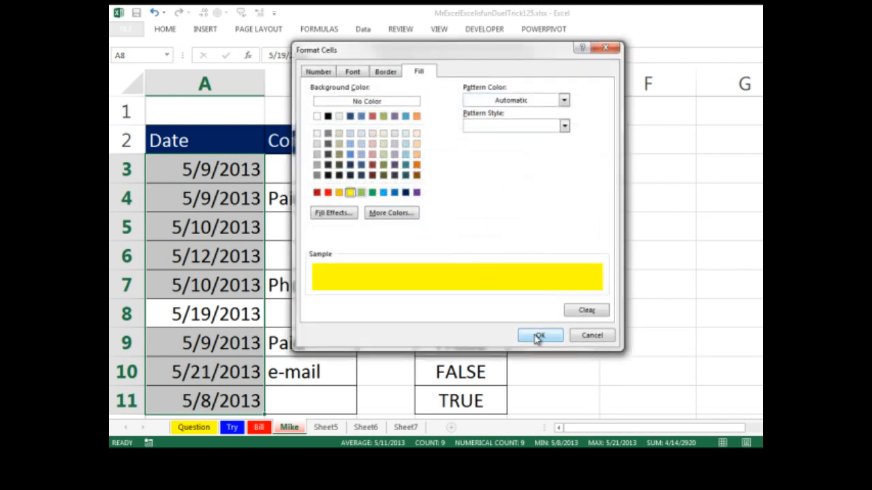
click(539, 336)
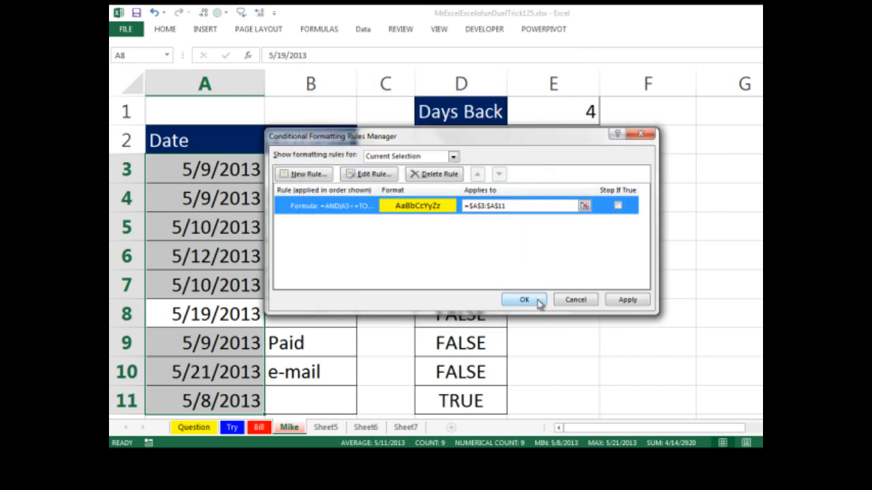
click(524, 299)
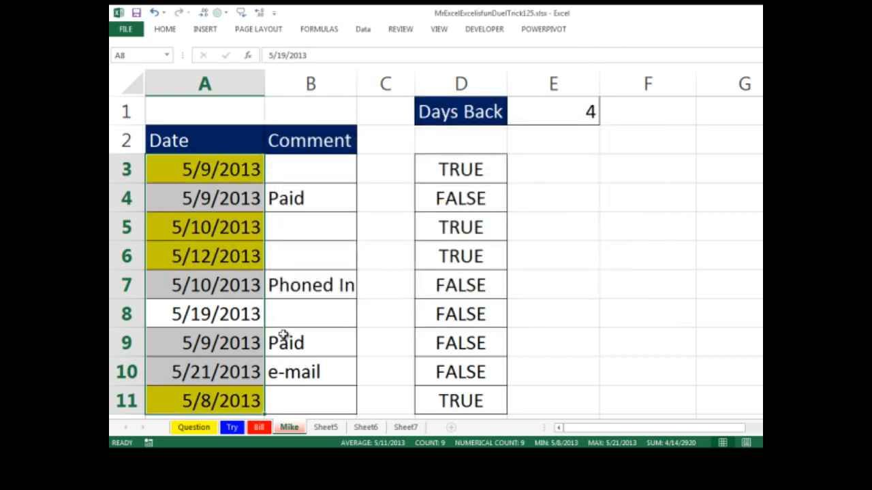
text(d)
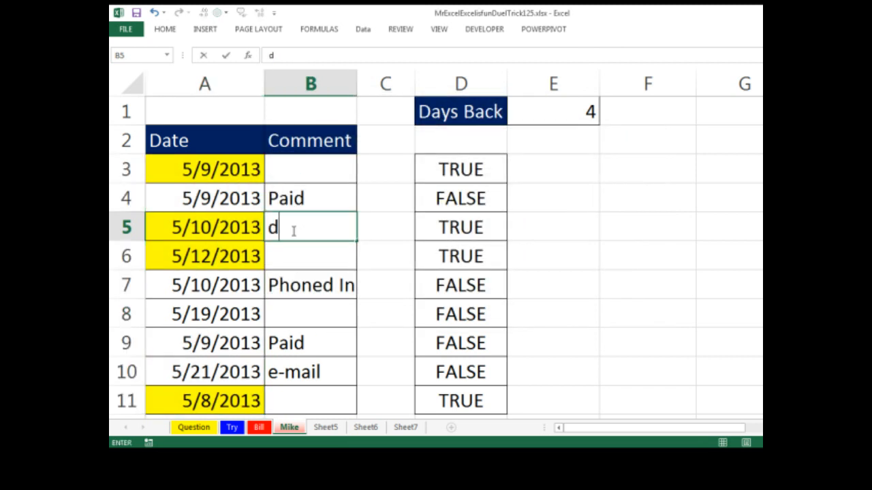
text(sadas)
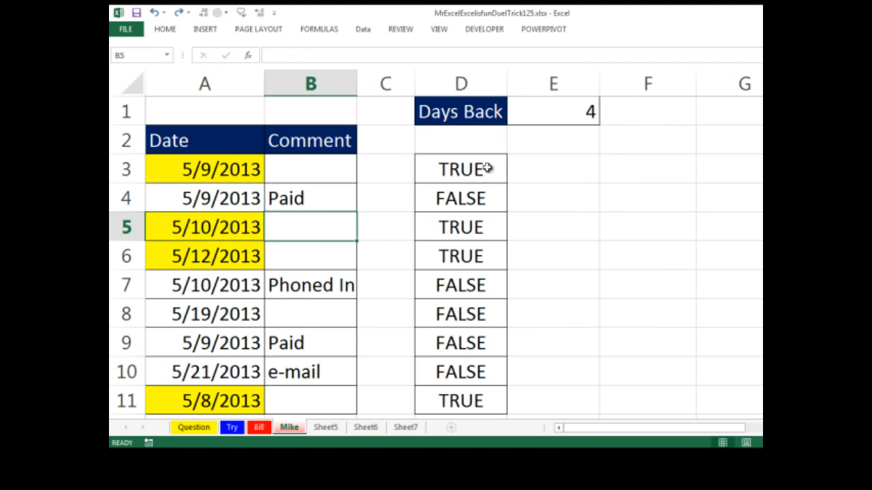
Step: Scroll to the ISBLANK versus ="" table in columns I:L and show L3's =J3=""
scroll(right, 3)
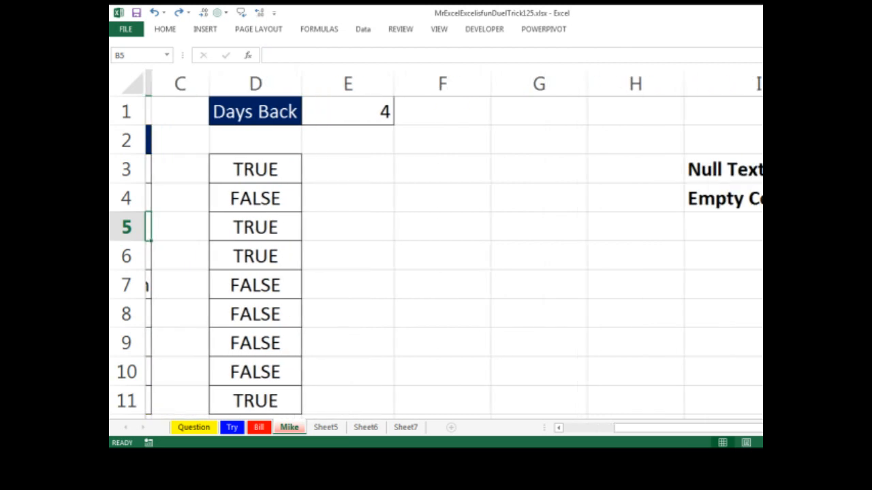
scroll(right, 3)
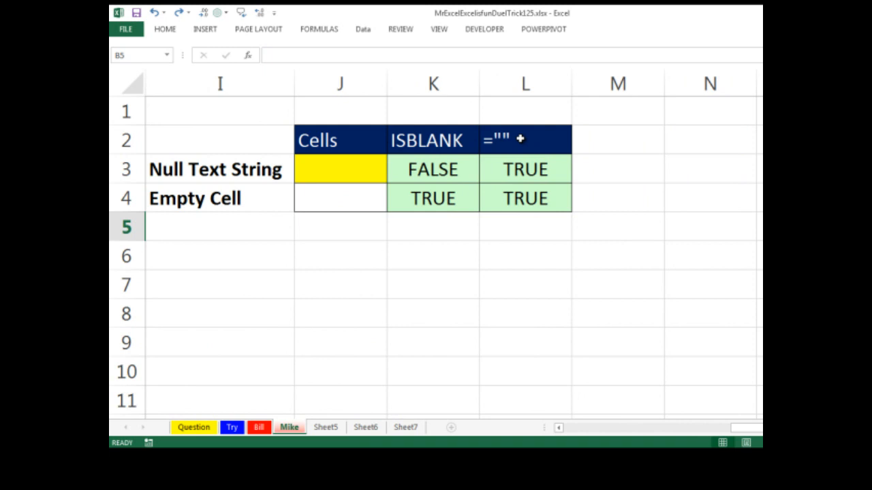
click(433, 84)
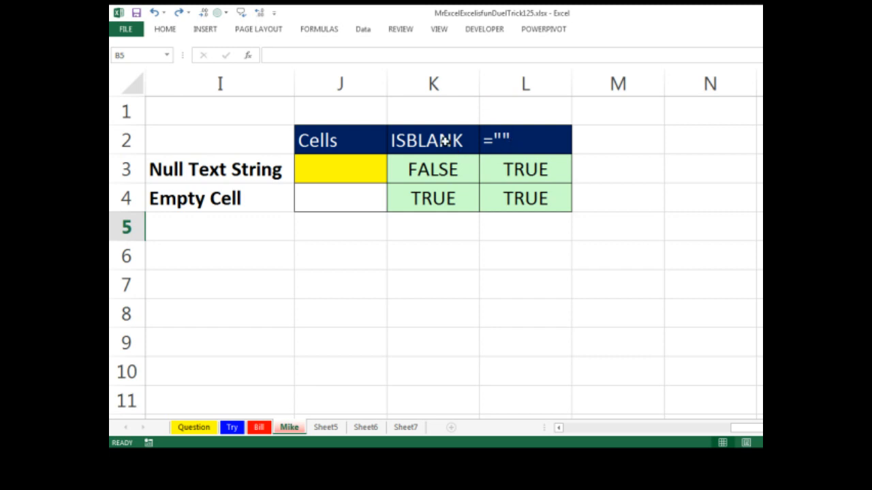
double_click(432, 169)
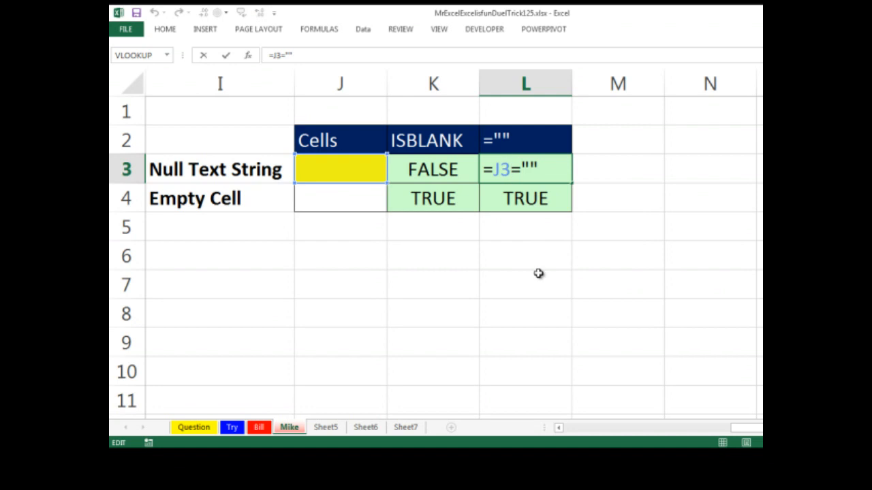
mouse_move(553, 220)
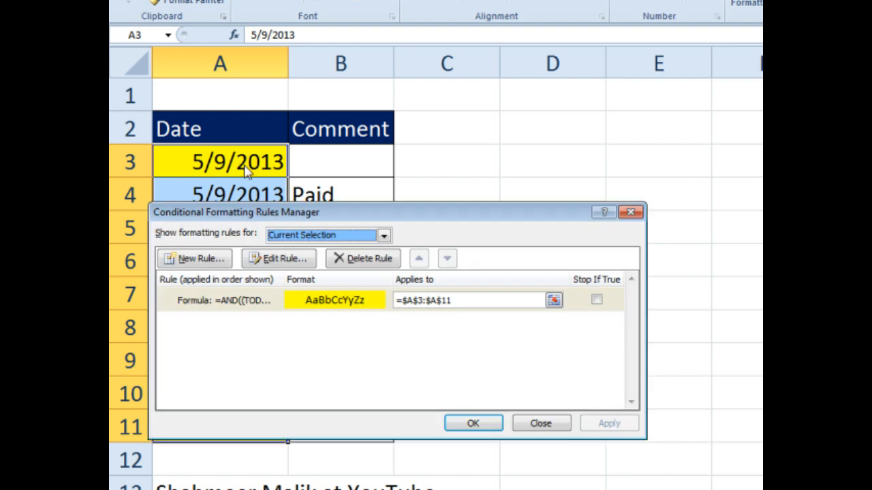
Step: View the ISBLANK rule, close the Rules Manager, and enter Paid in B9
click(278, 258)
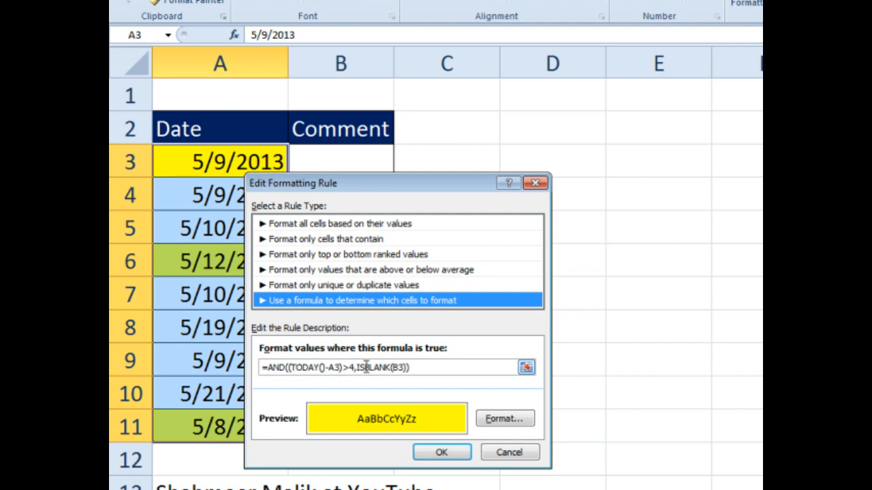
mouse_move(410, 381)
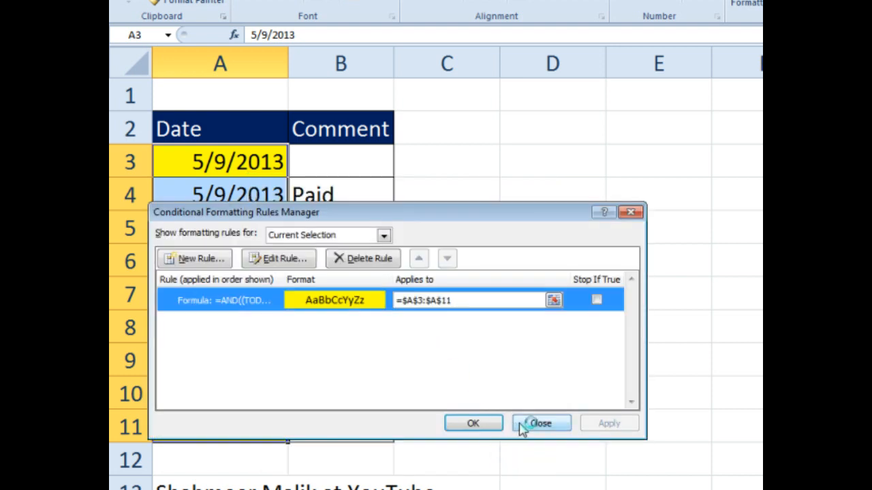
click(540, 423)
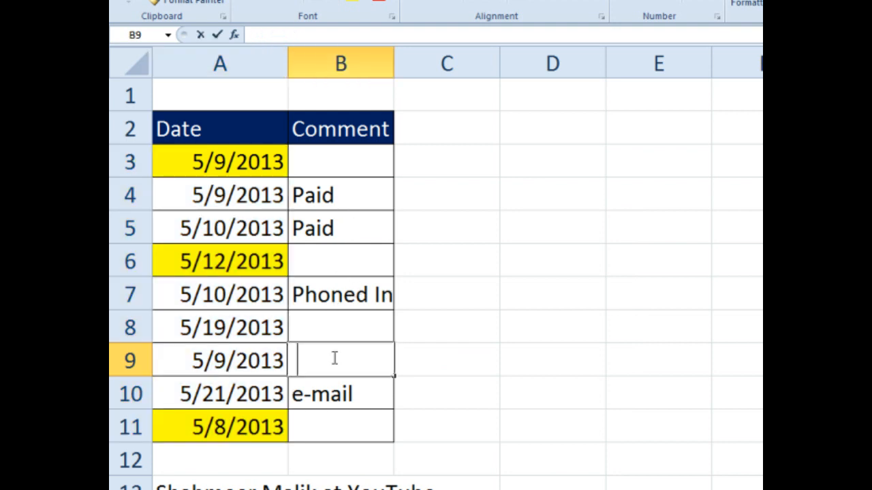
click(341, 393)
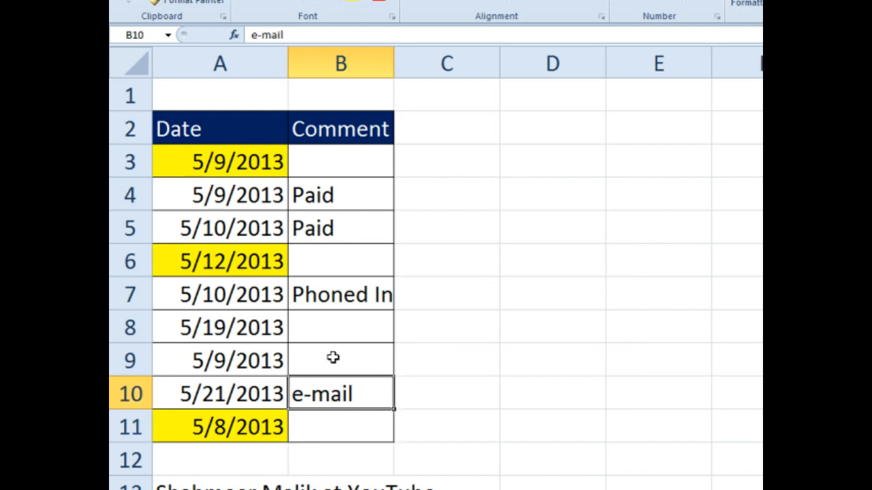
click(340, 359)
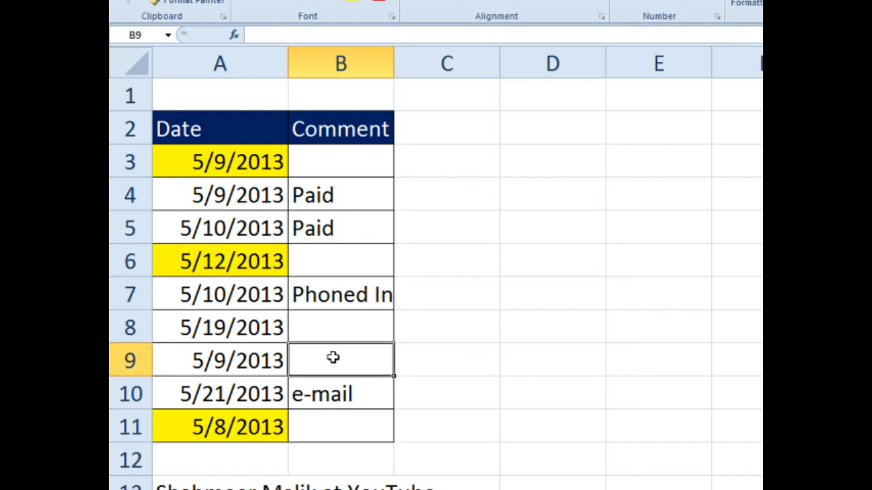
text(Paid)
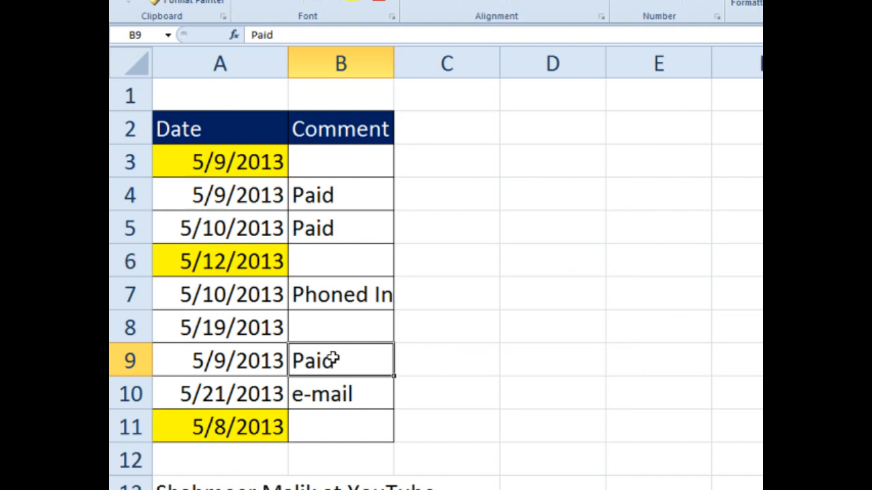